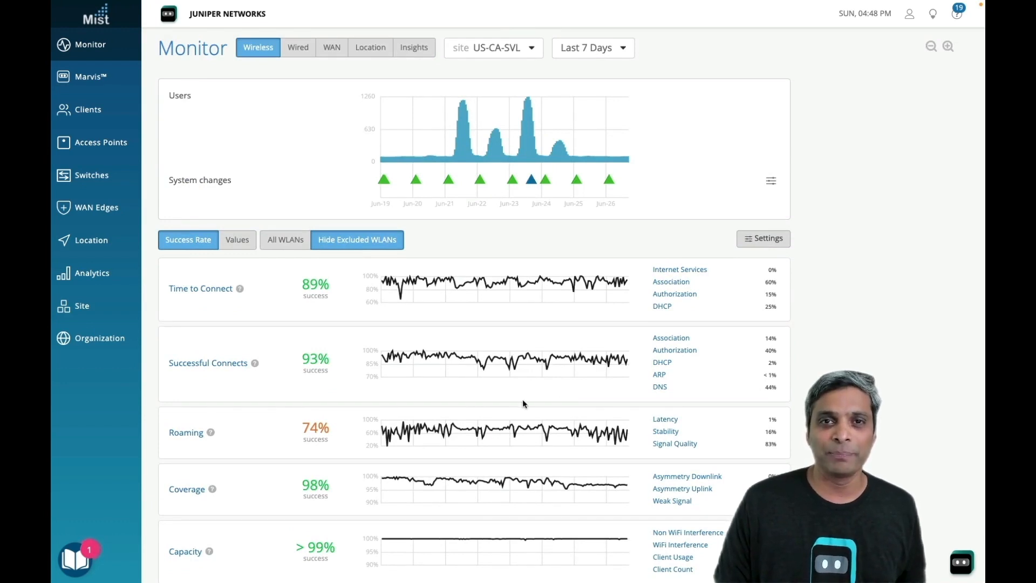
# Widen the wireless monitor scope from the site to the Entire Org.
pyautogui.click(492, 46)
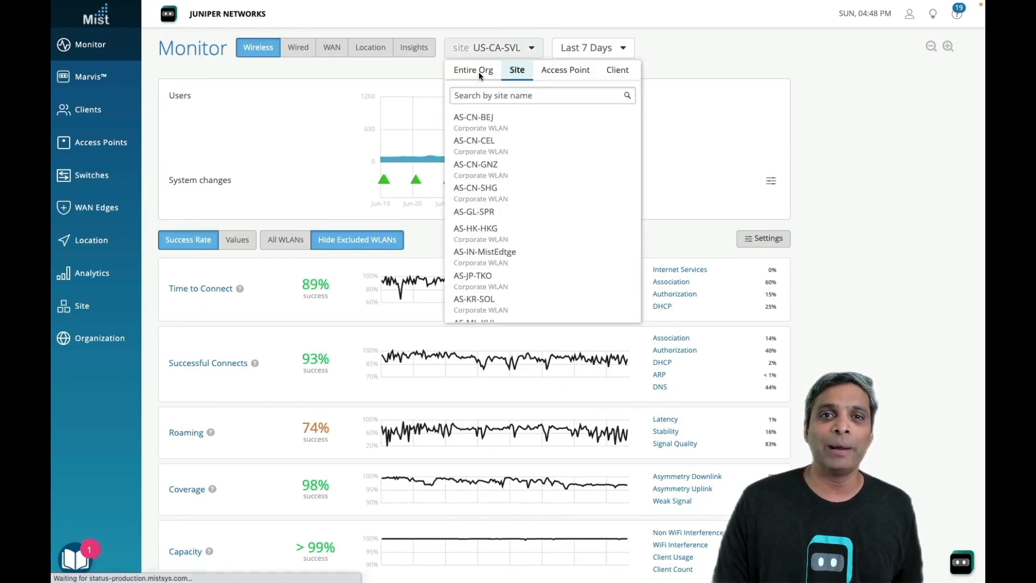
pyautogui.click(472, 69)
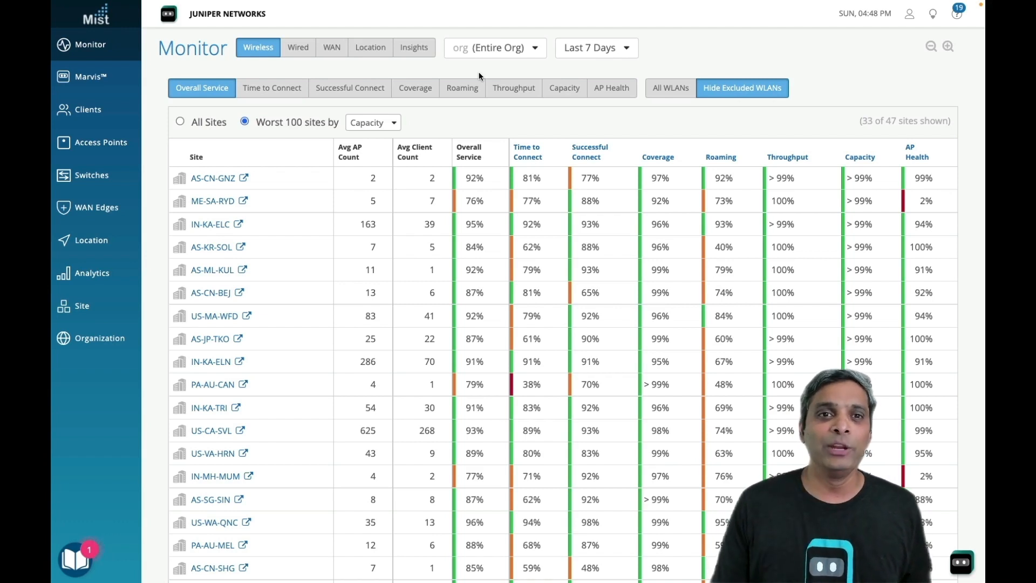
# Rank the org's sites by Successful Connect, then Coverage, then Roaming success rate.
pyautogui.click(349, 87)
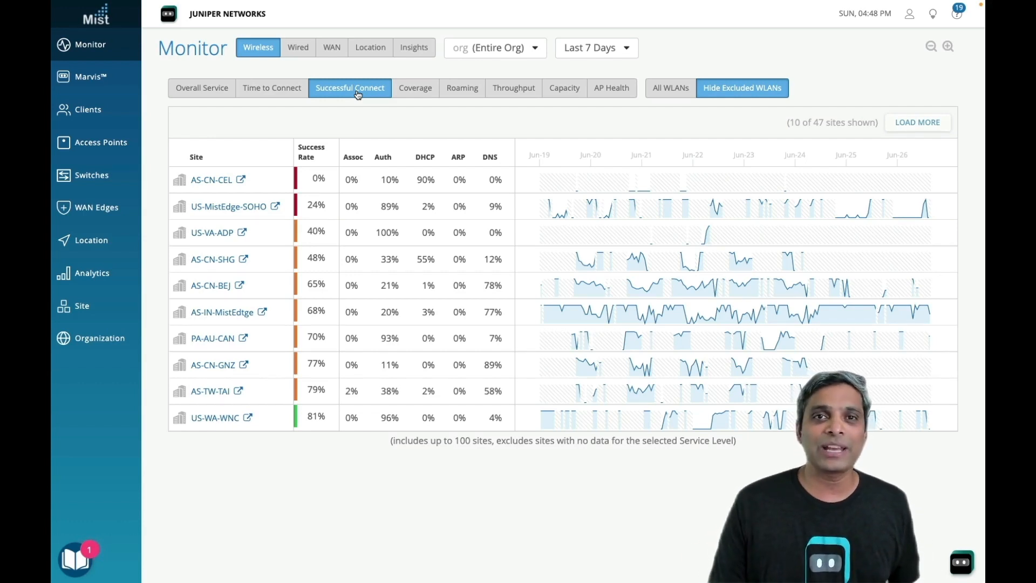
pyautogui.click(414, 87)
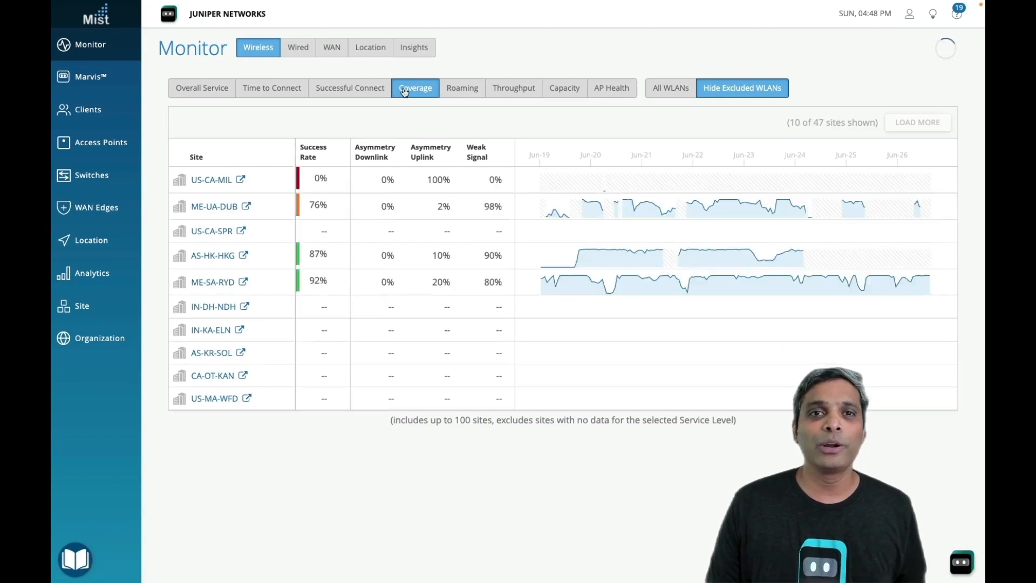
pyautogui.click(462, 87)
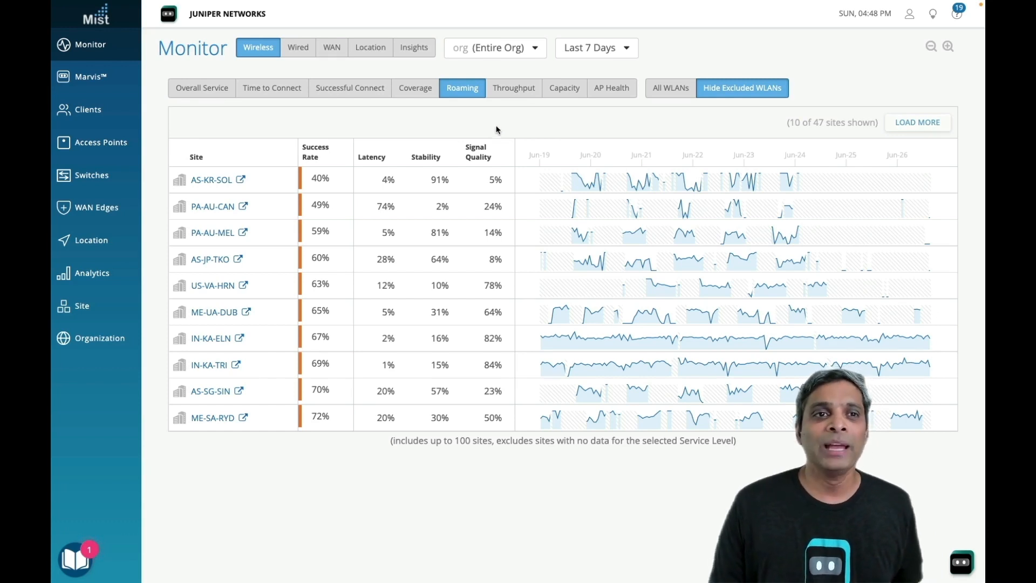
# Return to US-CA-SVL's wireless service levels and analyse Successful Connects root causes.
pyautogui.click(298, 46)
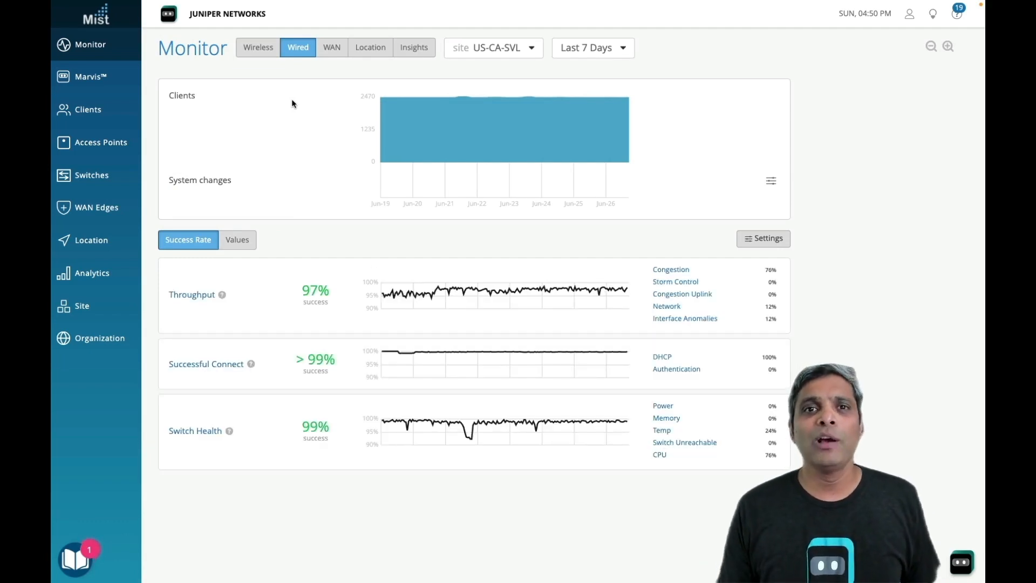
pyautogui.click(258, 47)
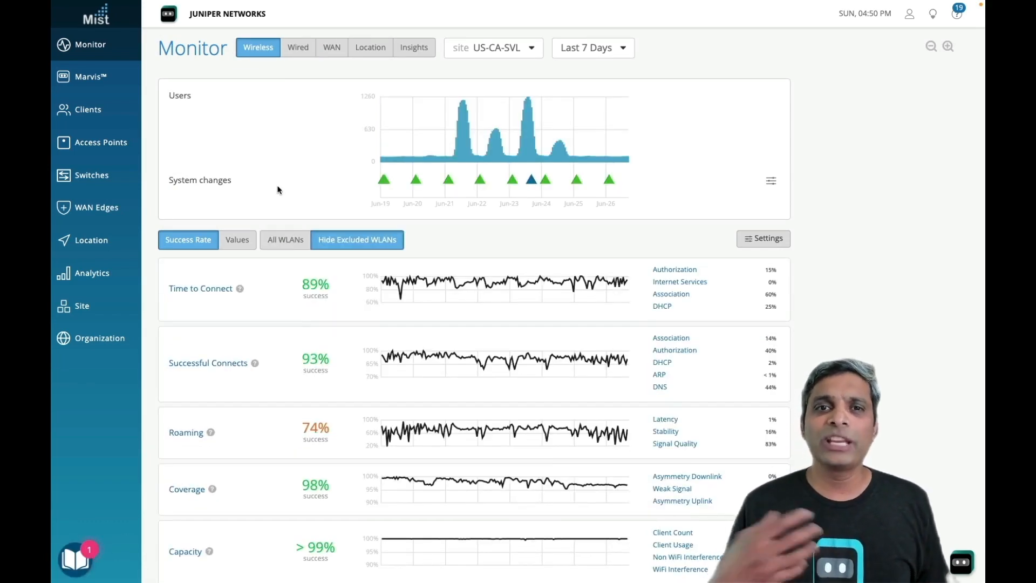
pyautogui.click(207, 363)
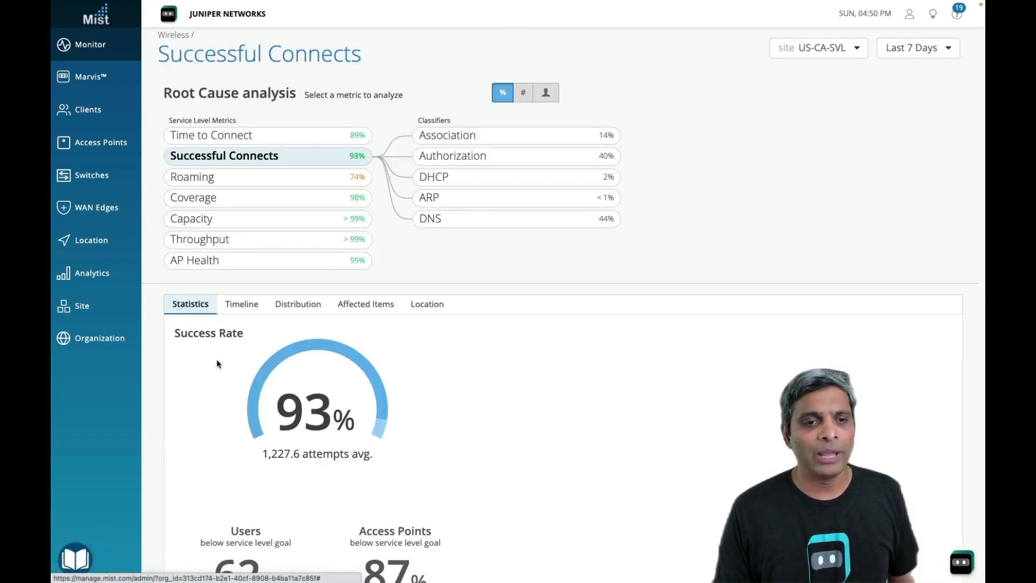
pyautogui.click(365, 304)
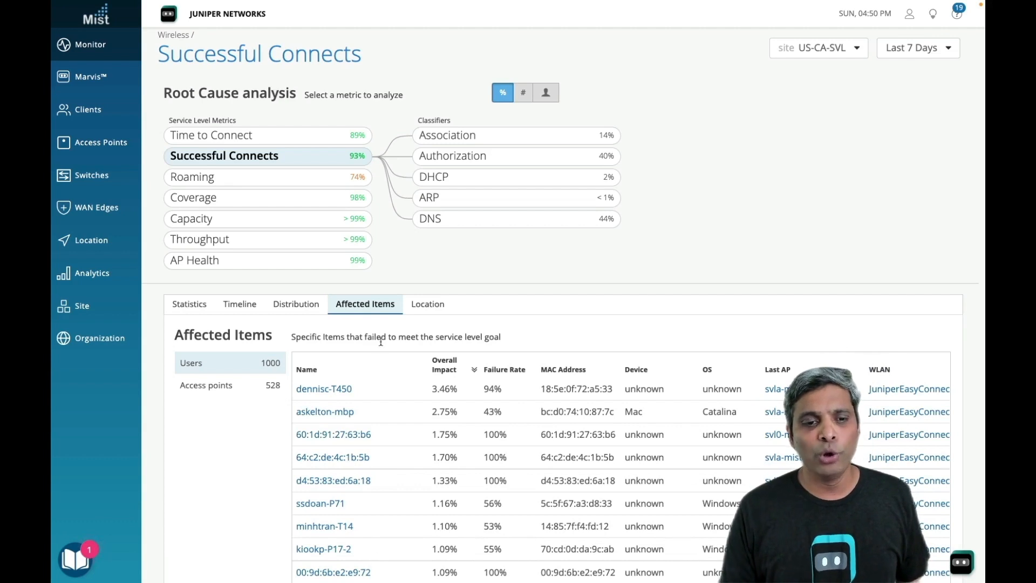
pyautogui.scroll(-3)
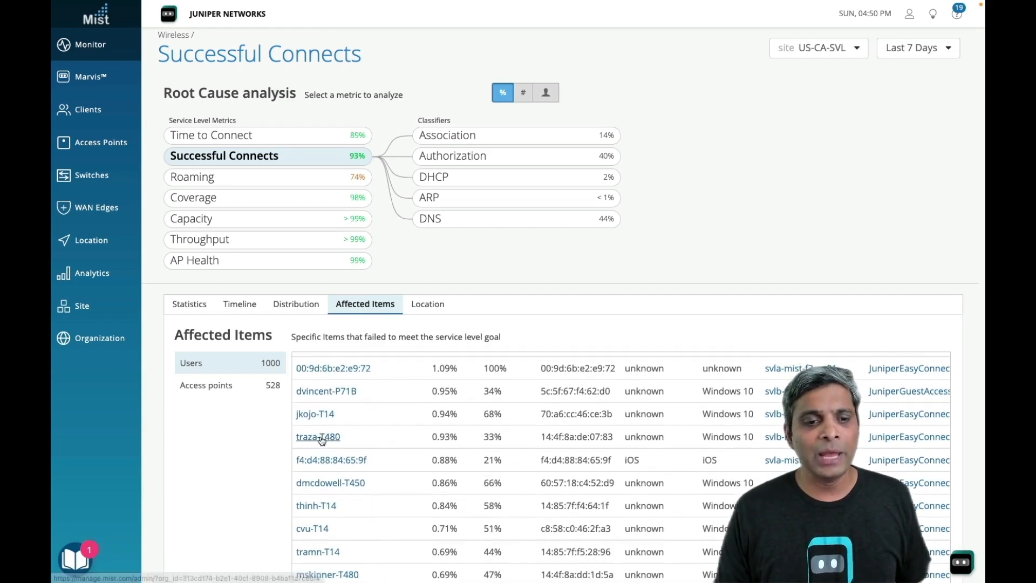
pyautogui.click(317, 436)
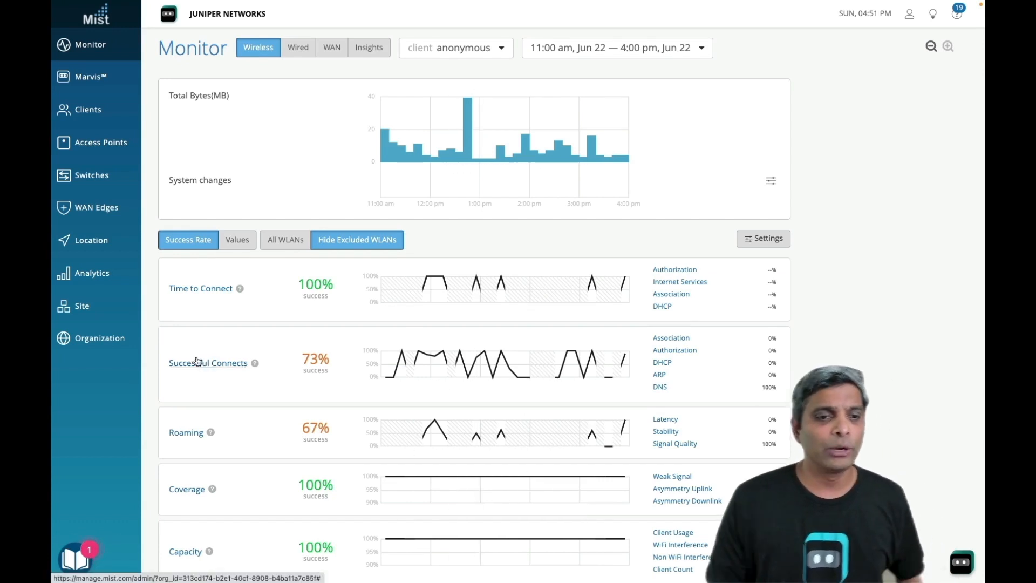
# Analyse the client's Successful Connects failures (100% DNS) and go to its insights.
pyautogui.click(207, 362)
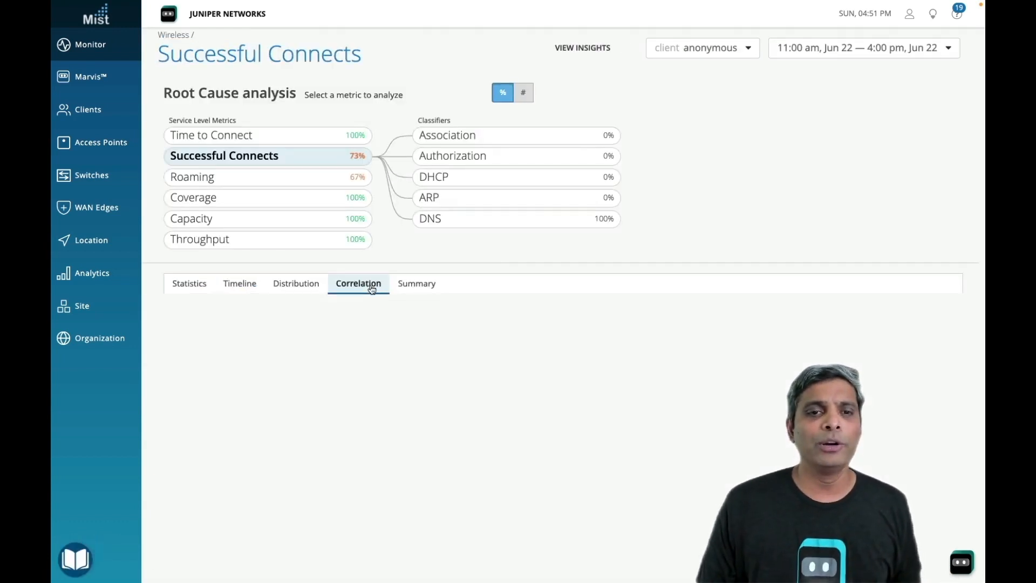
pyautogui.click(358, 282)
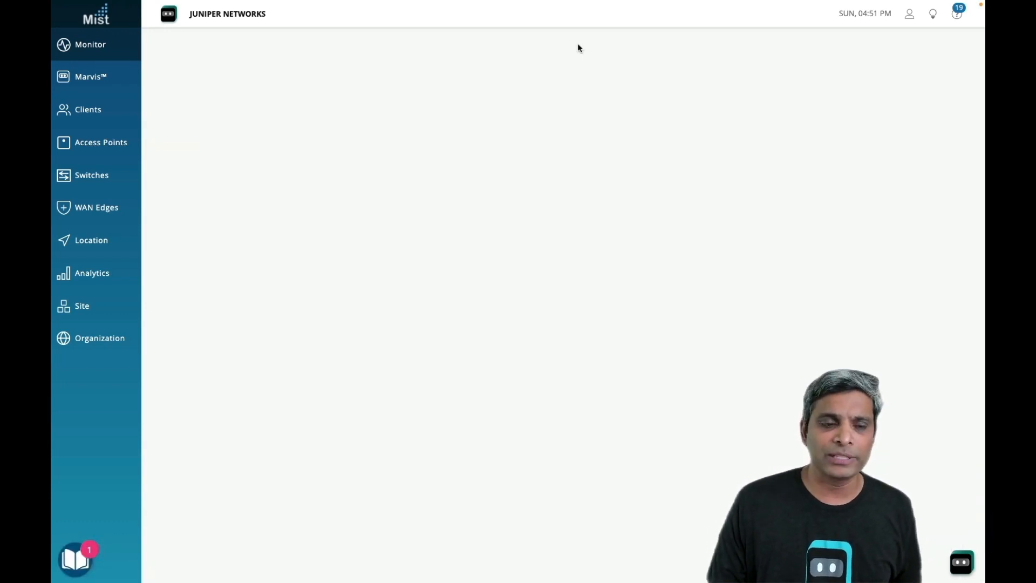
# Filter the client's events to the 82 bad ones and review the DNS failures.
pyautogui.click(89, 44)
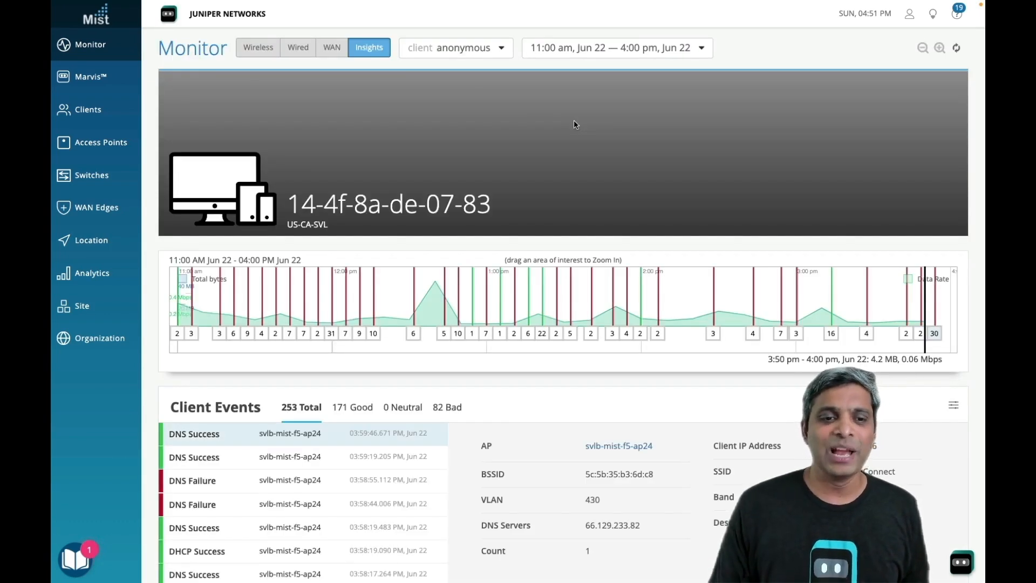
pyautogui.click(446, 406)
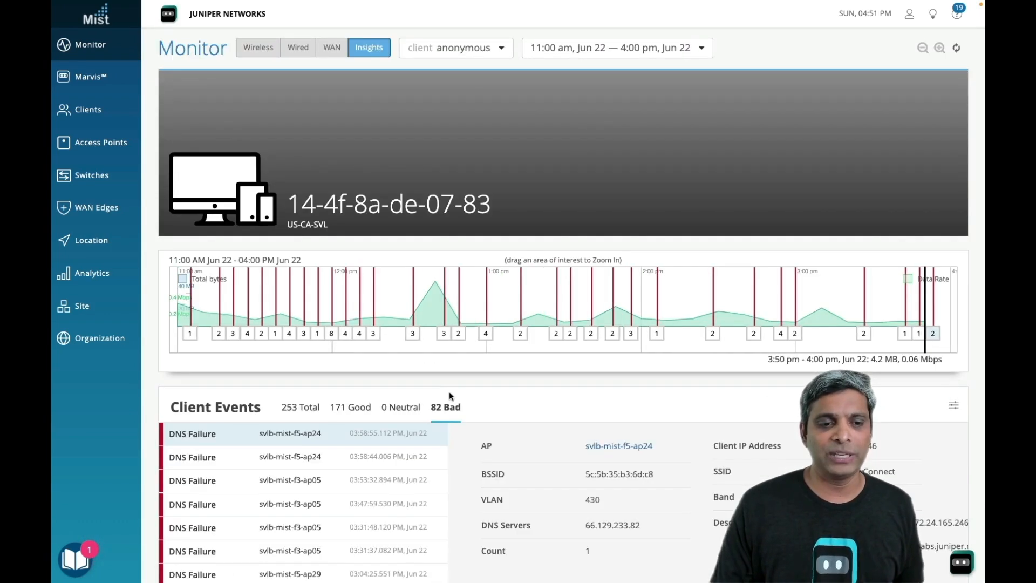
pyautogui.scroll(-3)
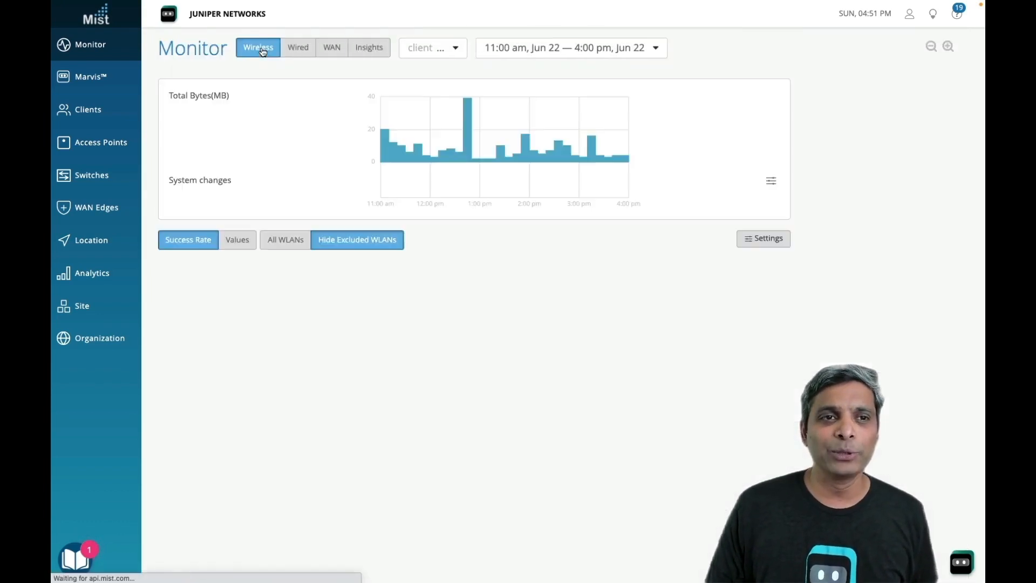
# Scope the wireless monitor back to site US-CA-SVL by searching 'svl'.
pyautogui.click(433, 47)
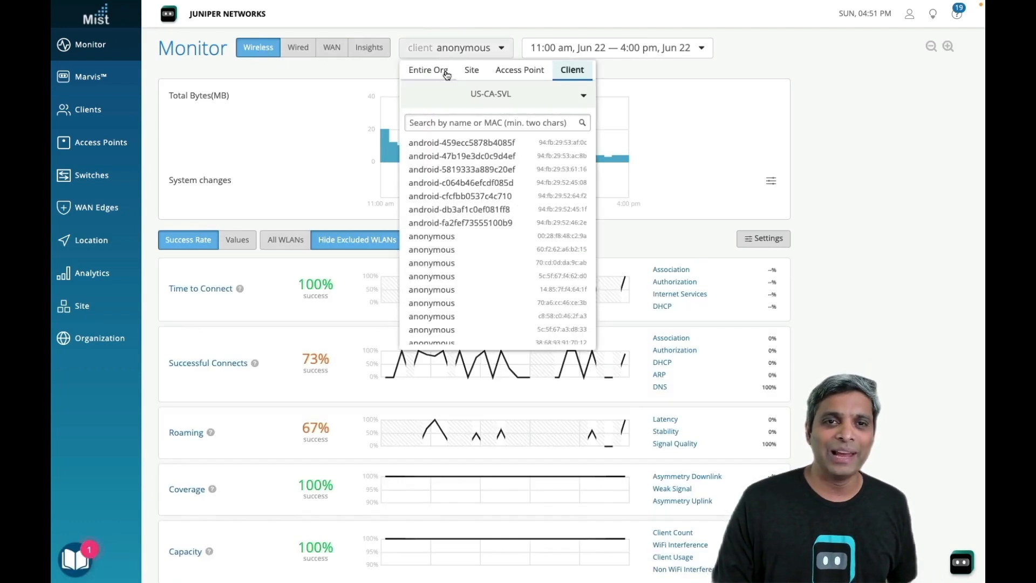
pyautogui.click(471, 69)
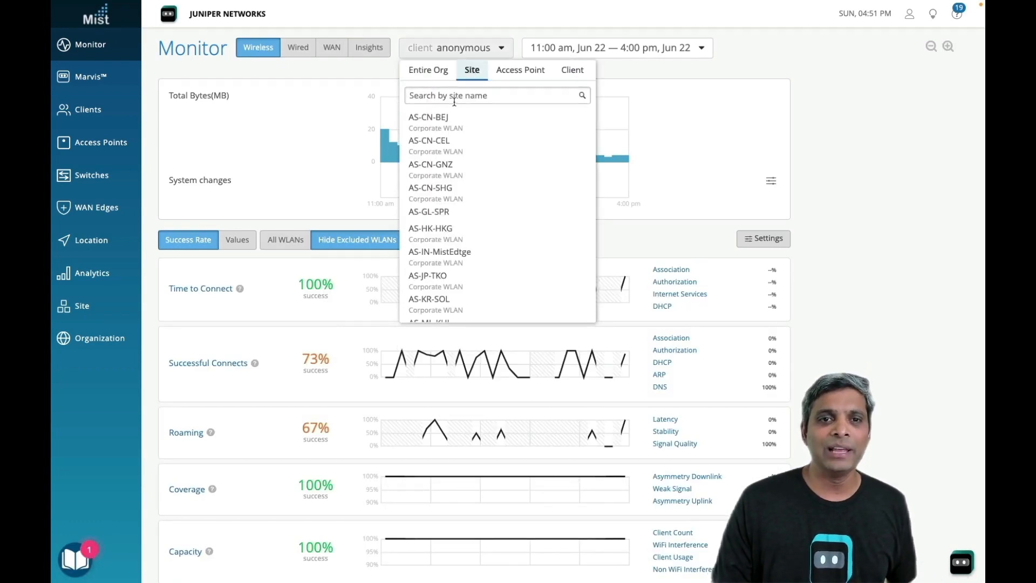
pyautogui.write('svl')
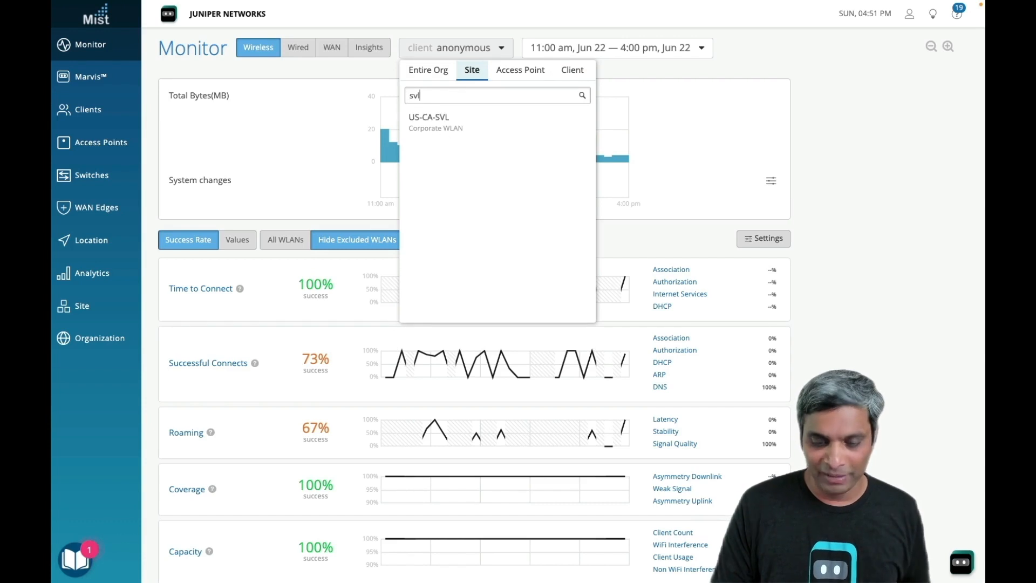
pyautogui.click(428, 121)
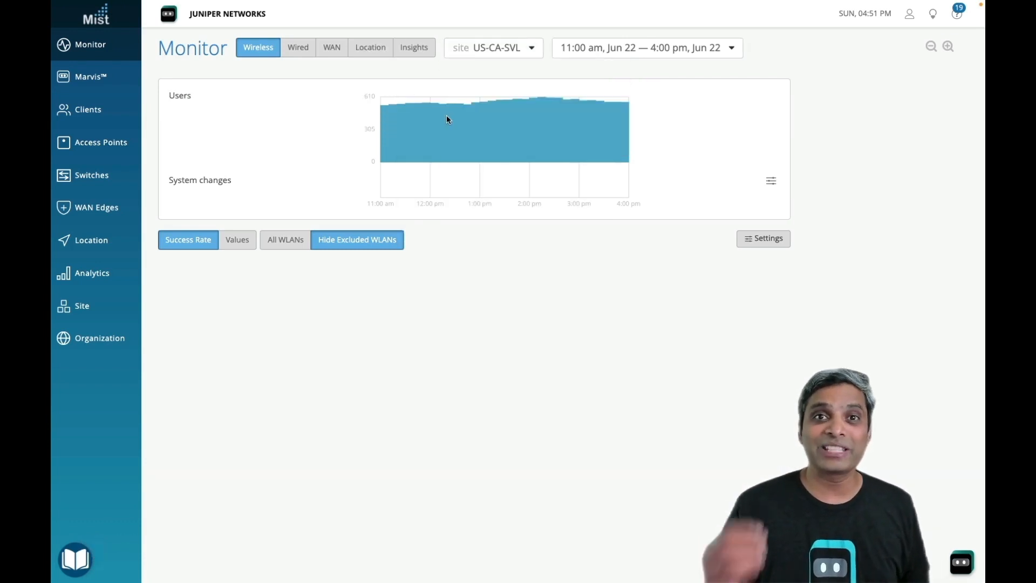